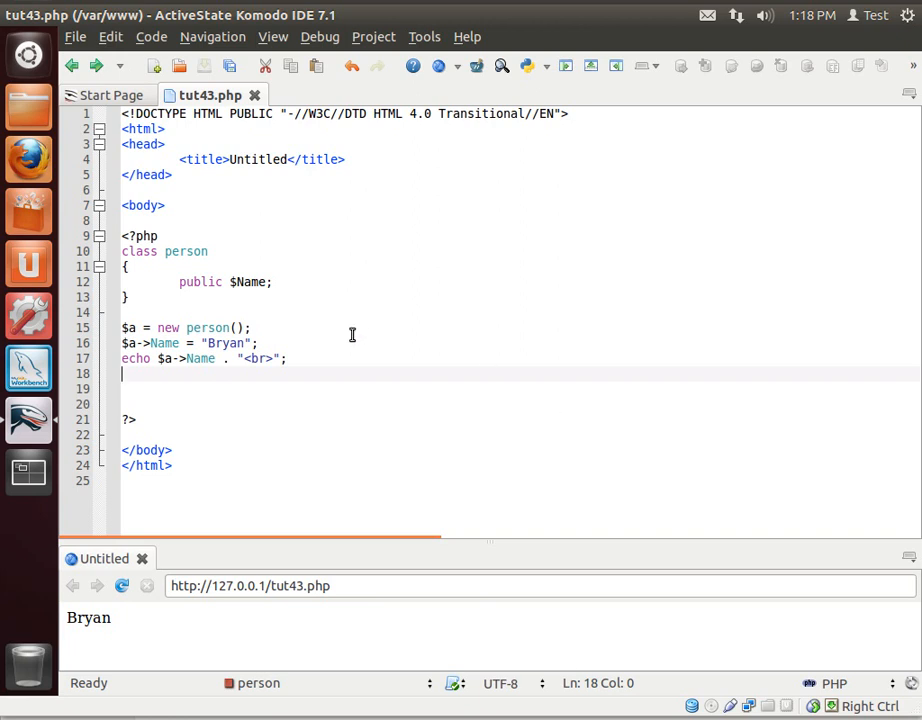
mouse_move(196, 240)
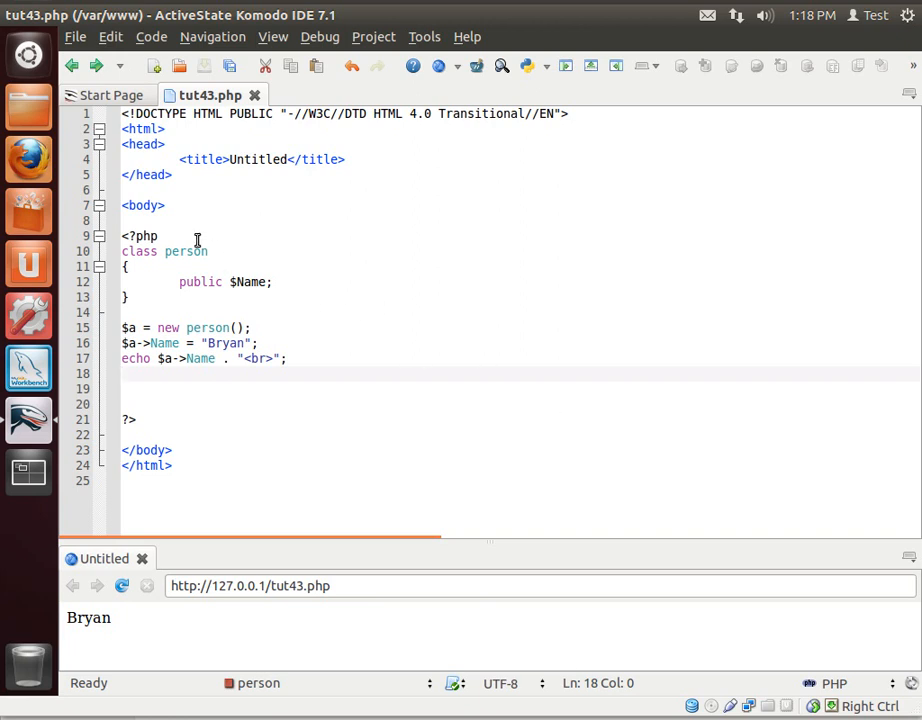
Add a //clones comment line below the PHP opening tag.
key("Return")
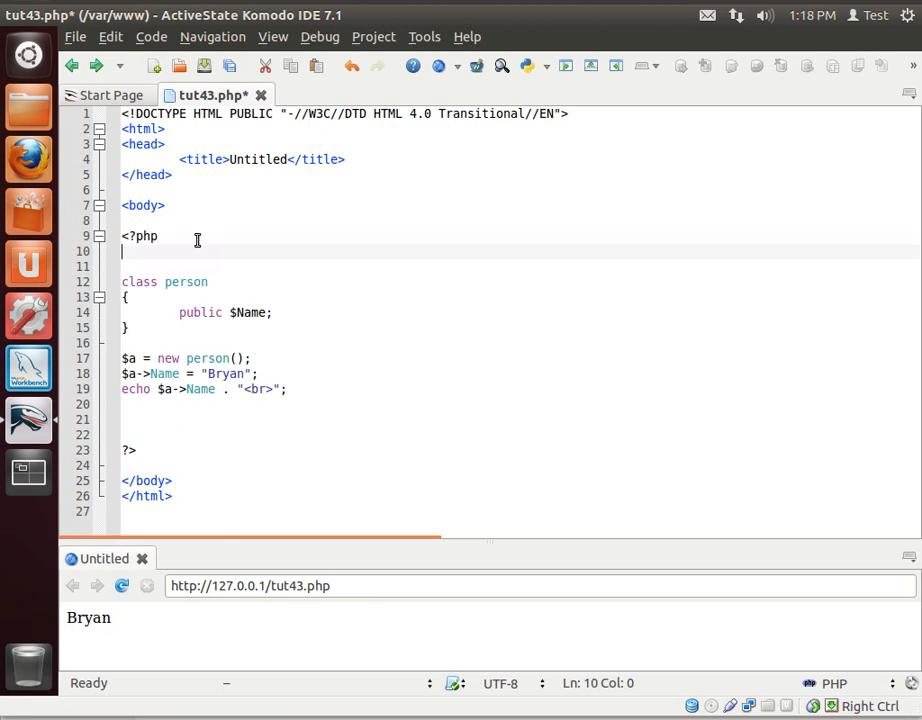
type("//clo")
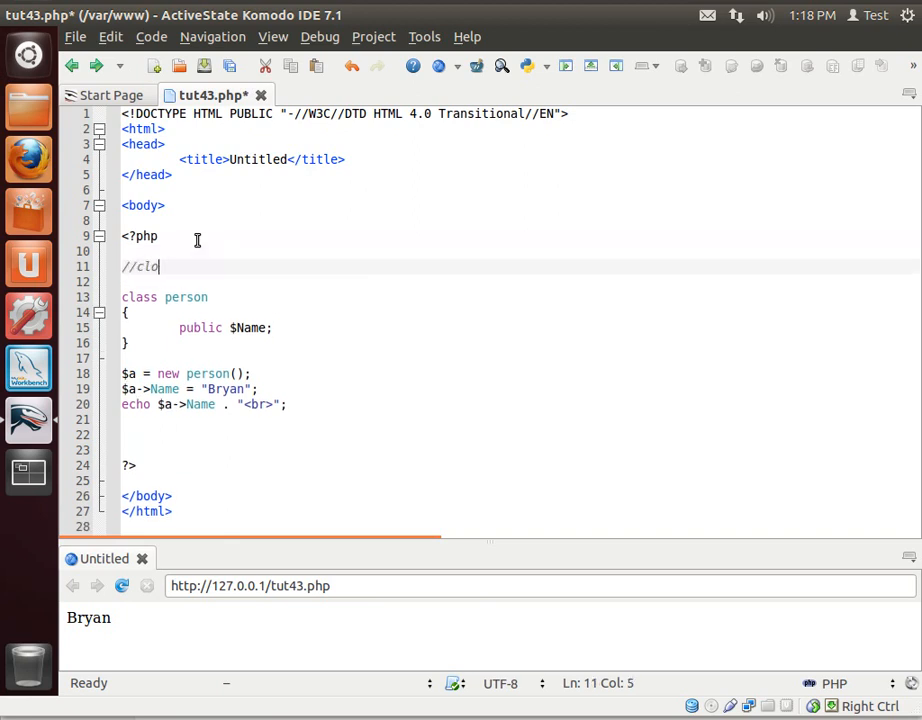
type("nes")
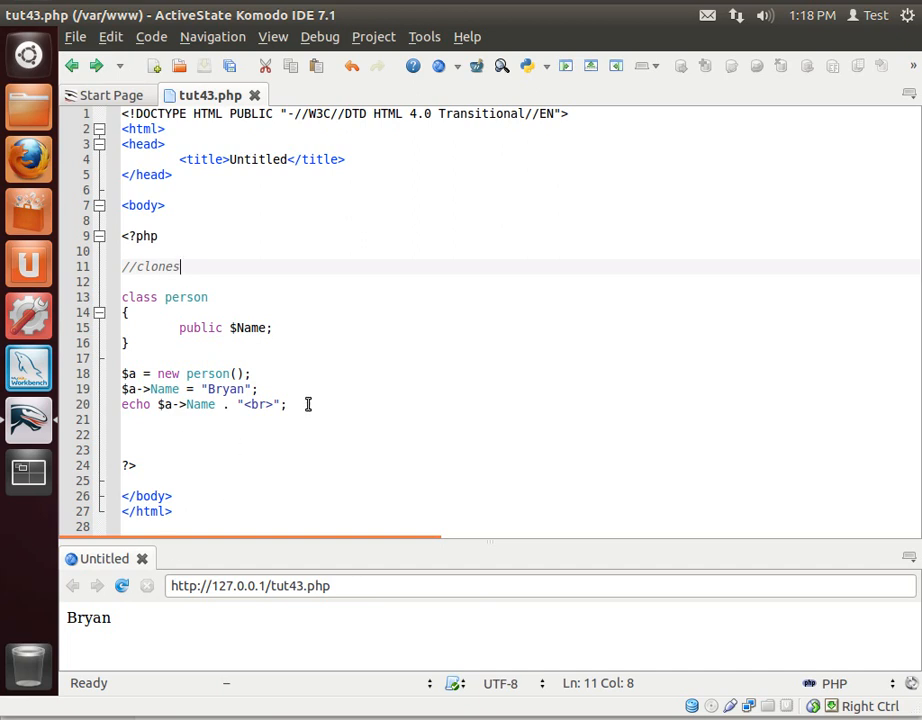
Point out the public keyword, the $Name property, the value Bryan and its preview output.
double_click(140, 296)
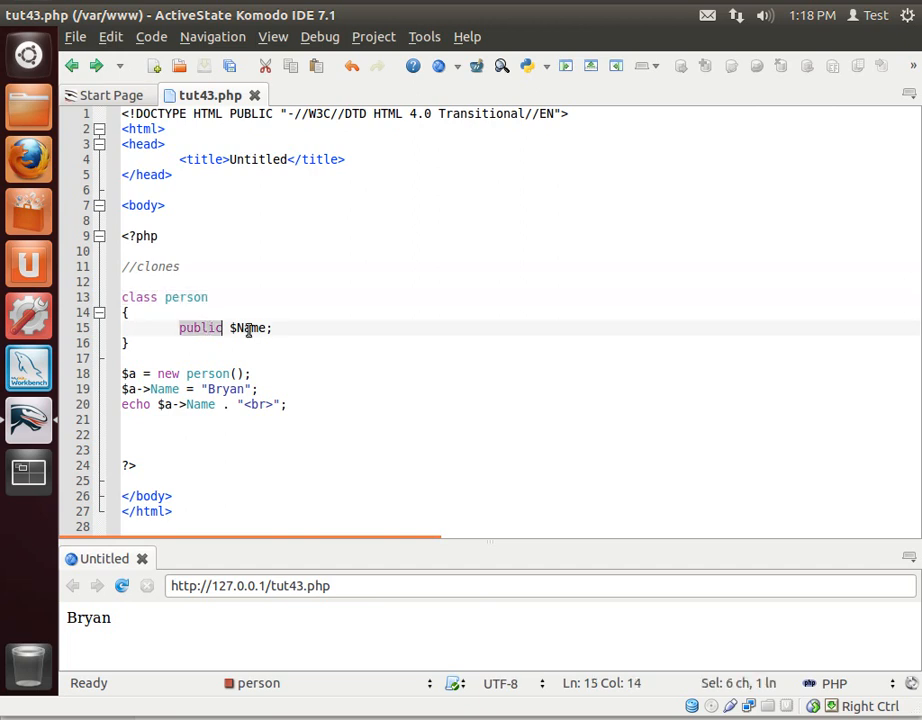
double_click(248, 328)
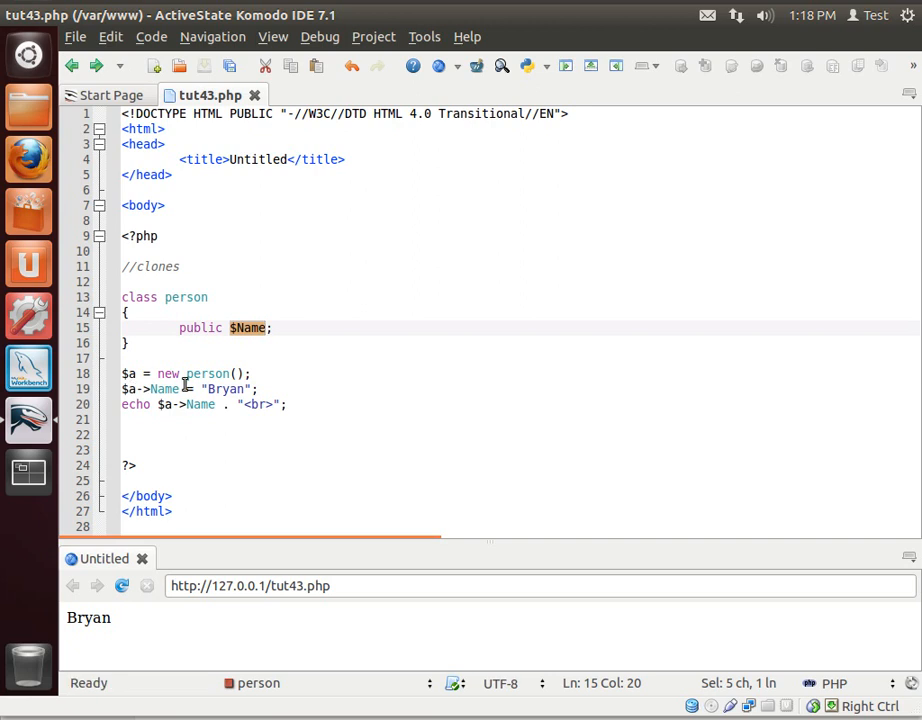
double_click(224, 388)
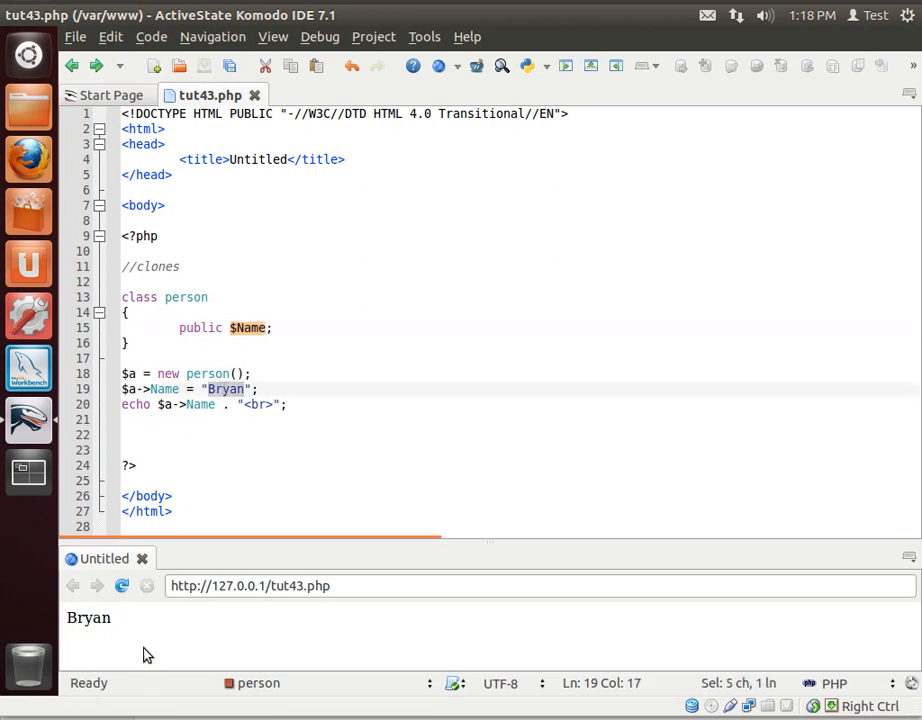
left_click(200, 464)
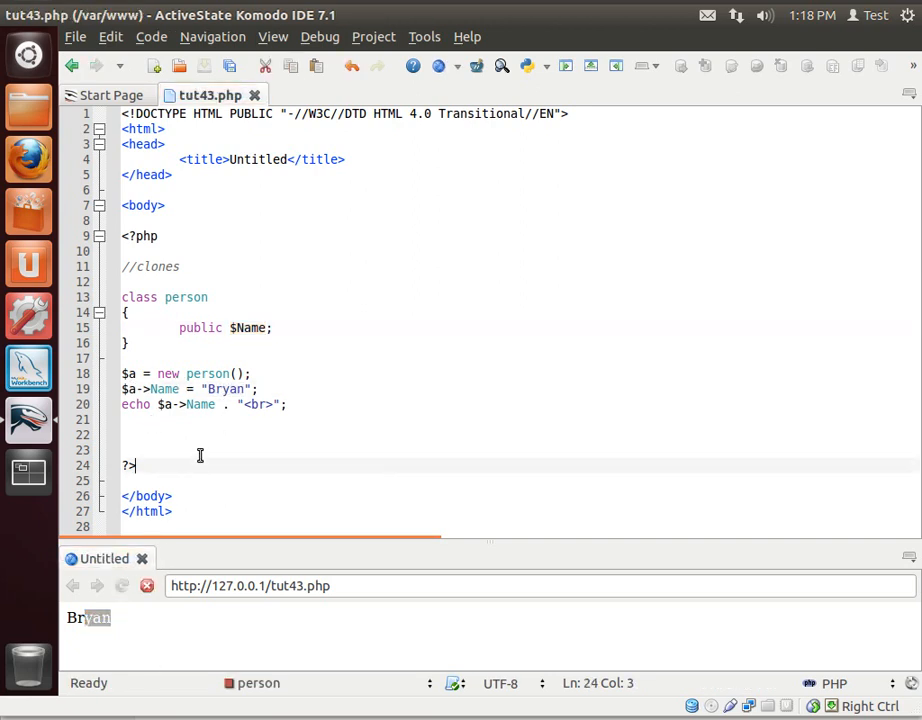
left_click(132, 344)
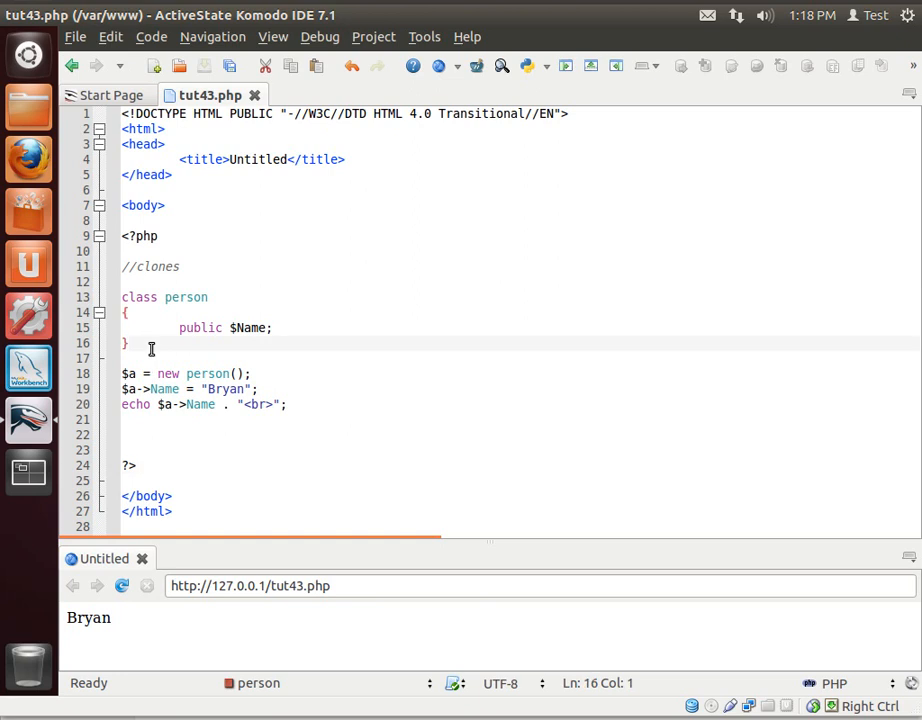
Declare an empty function DoSomething($Var) below the person class.
key("Return")
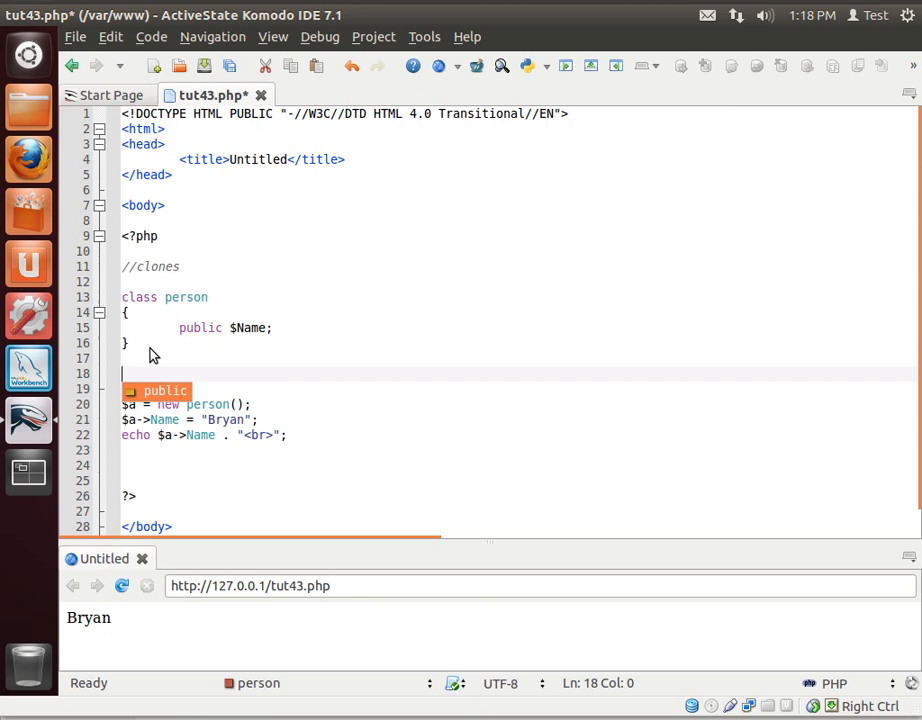
type("function")
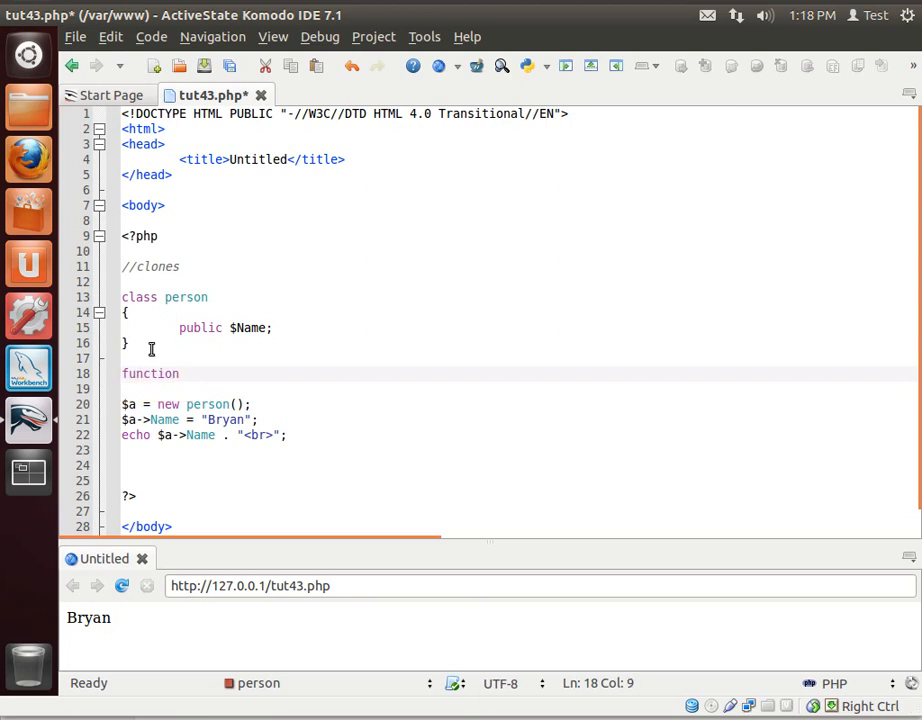
type("DoSomething(")
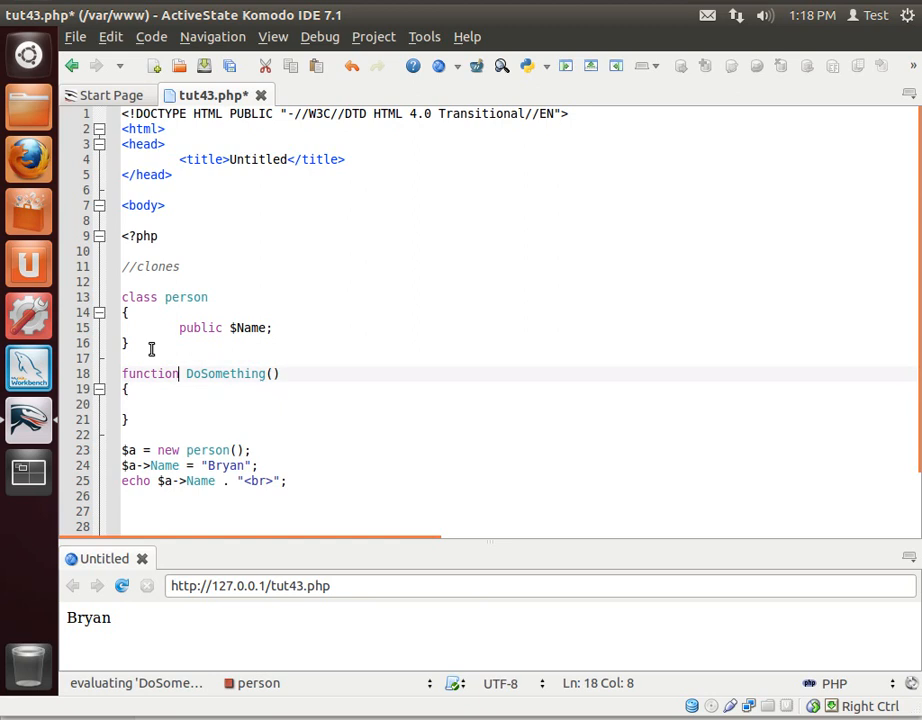
type("$")
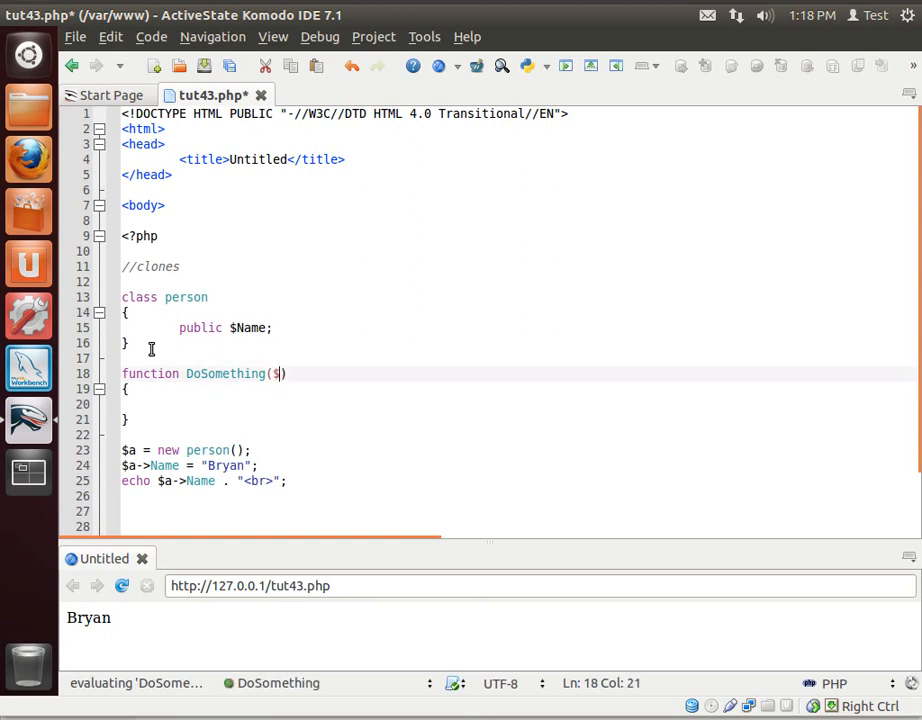
type("Var")
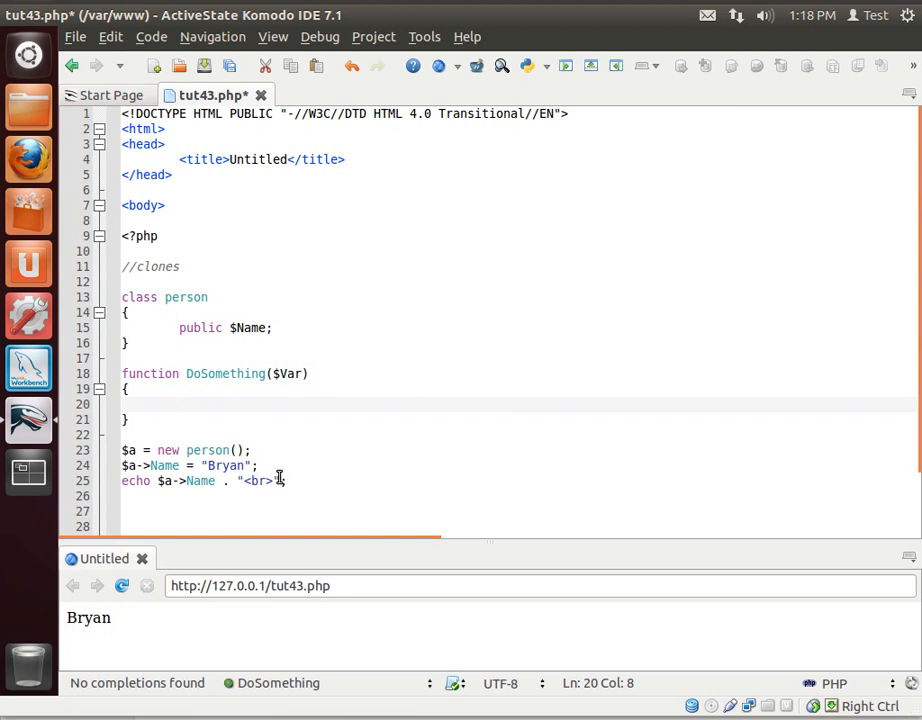
Point out the echo statement, then position inside the empty DoSomething body.
triple_click(200, 480)
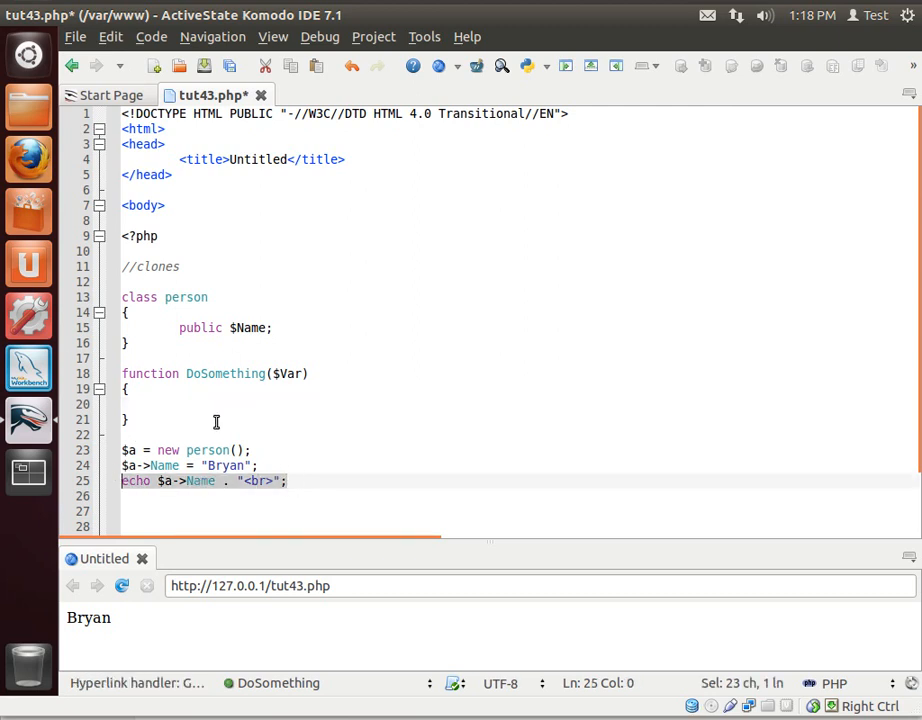
left_click(208, 404)
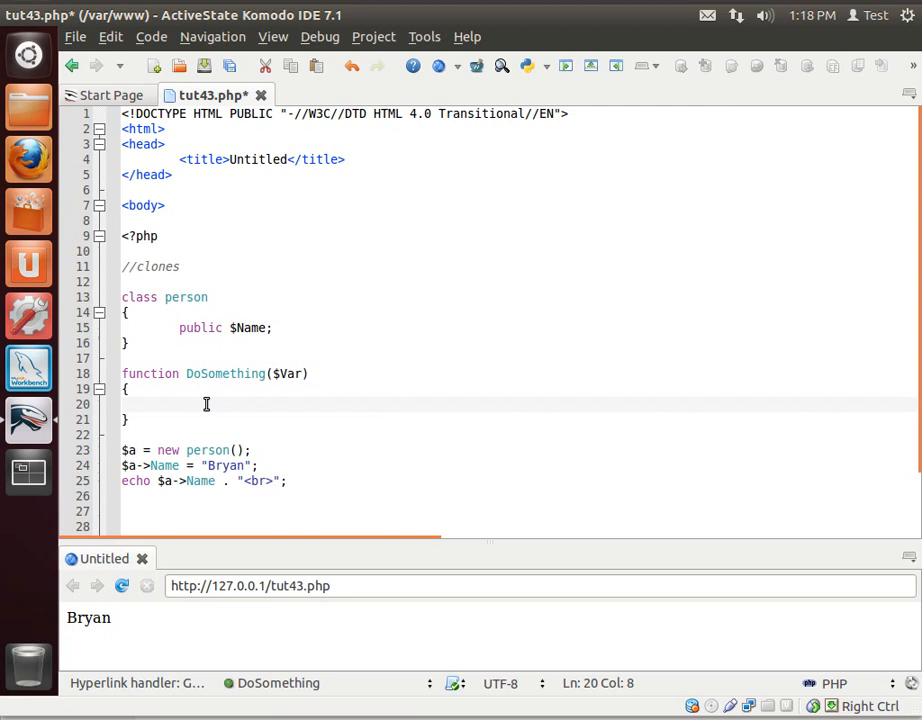
left_click(178, 404)
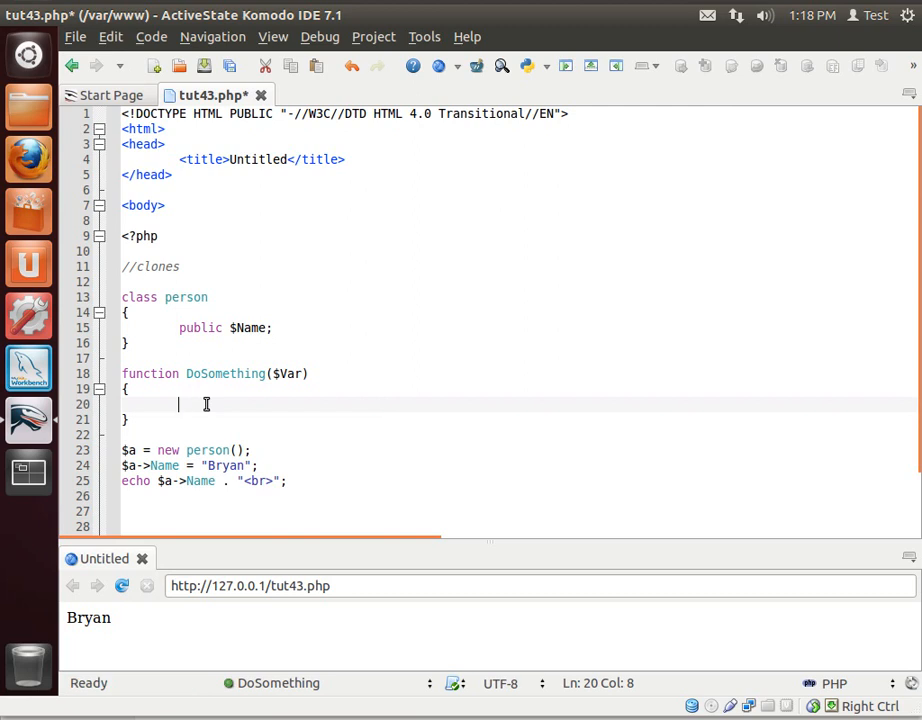
mouse_move(336, 432)
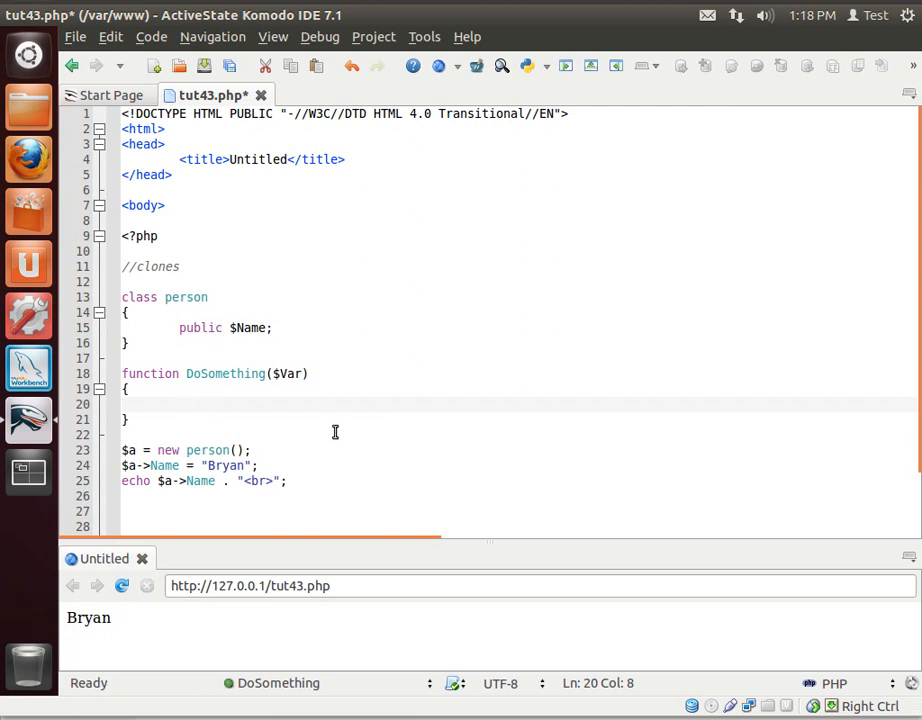
Write $Var->Name = "Heather"; inside DoSomething and move below the echo line.
type("$V")
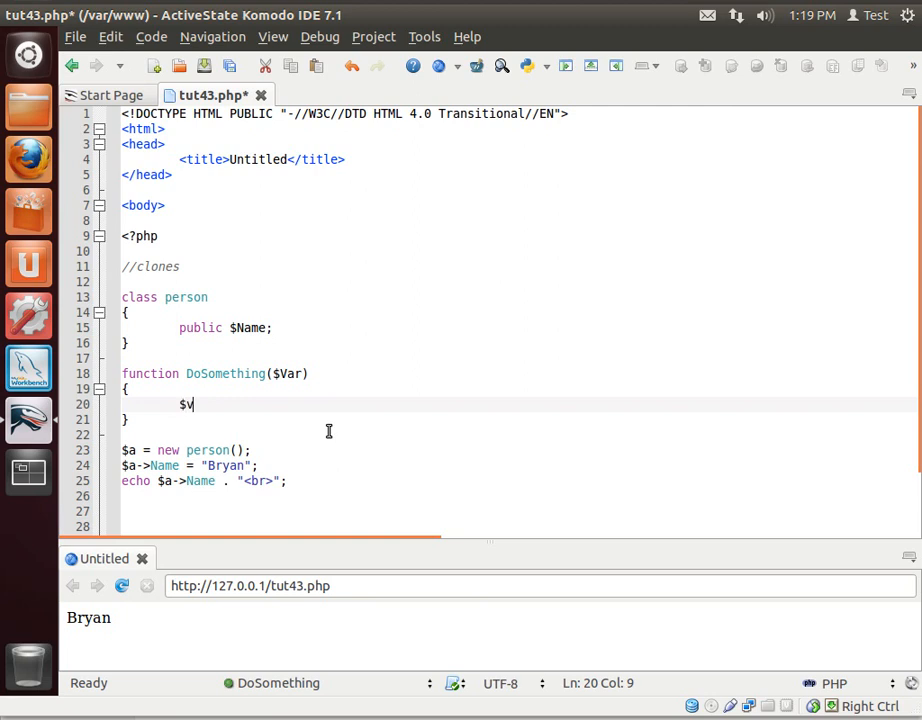
type("V")
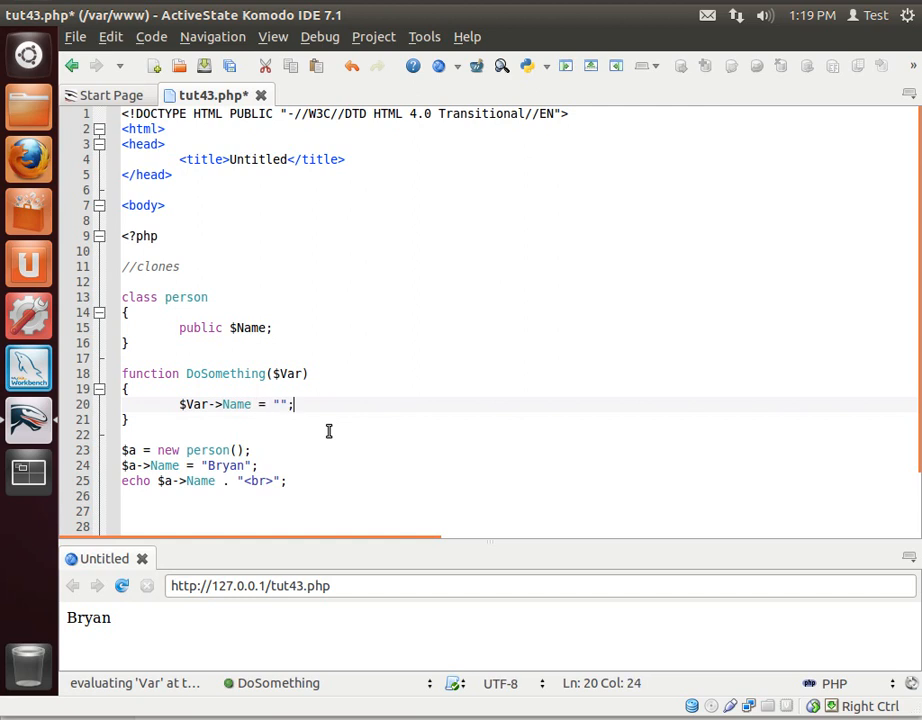
type("Hea")
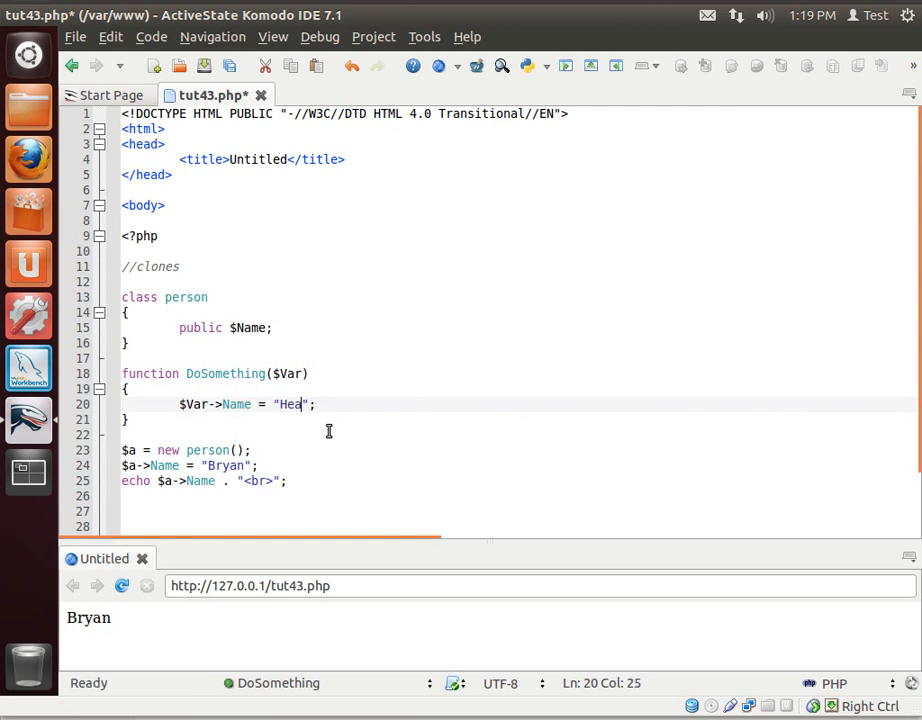
type("ther")
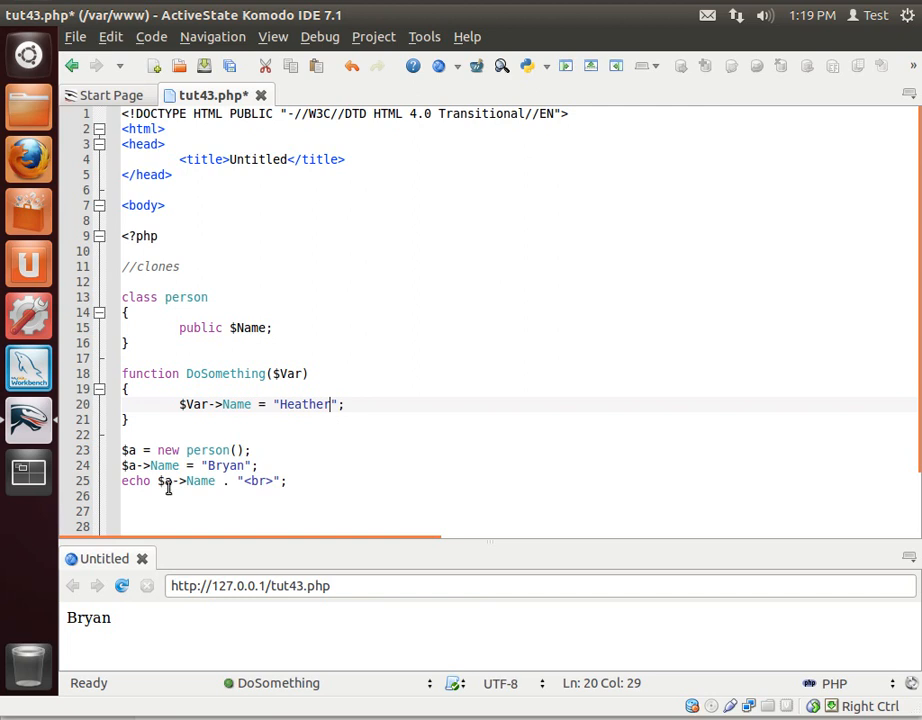
double_click(224, 374)
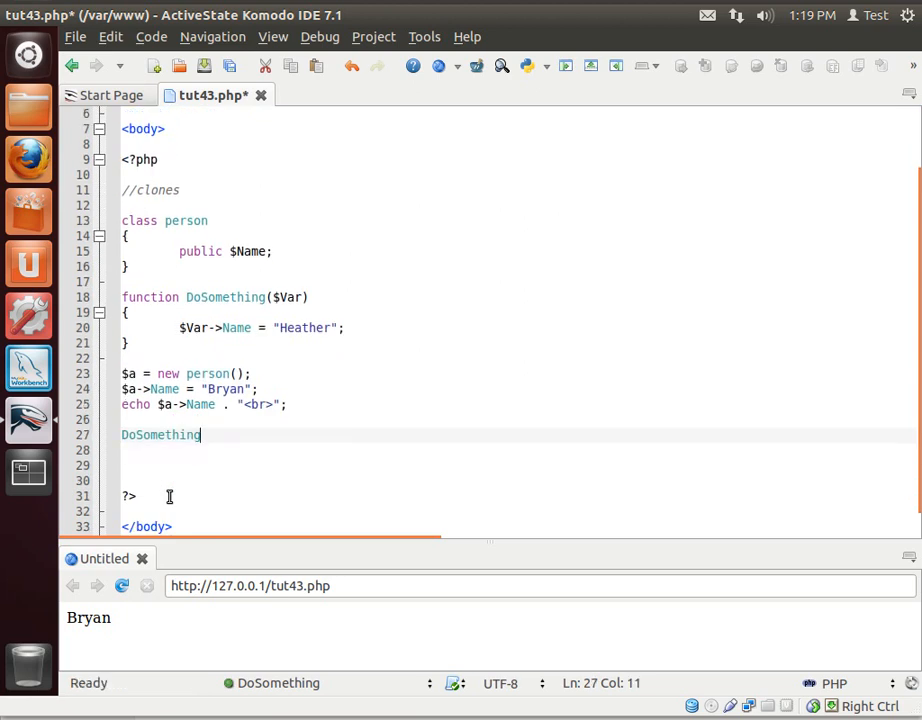
Call DoSomething($a) after the echo so the preview prints Bryan then Heather.
type("($a);")
left_click(258, 464)
type("echo $a->Name . \"<br>\";")
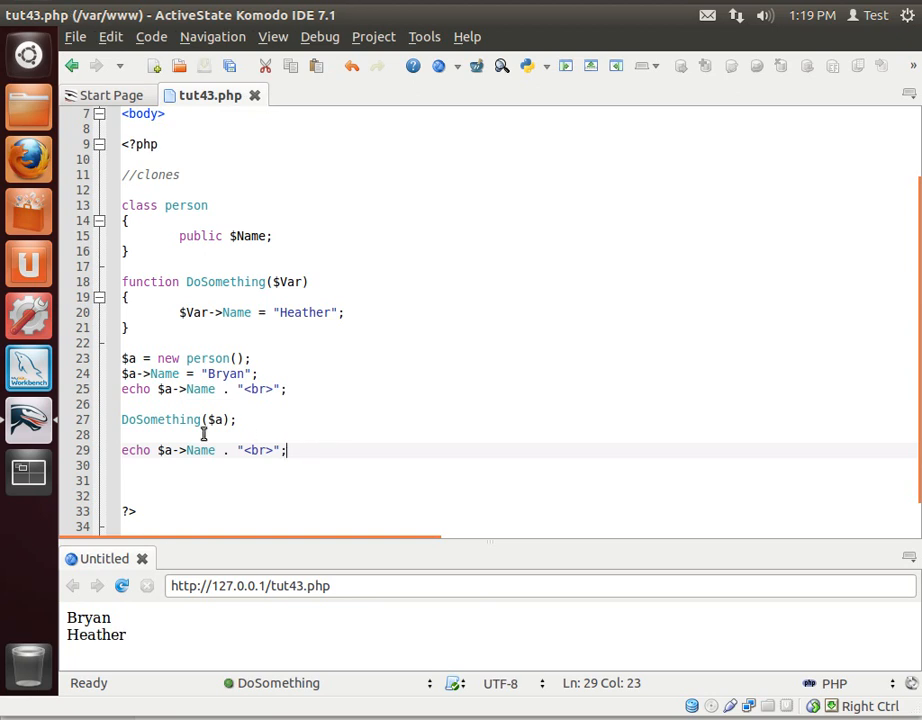
left_click(130, 358)
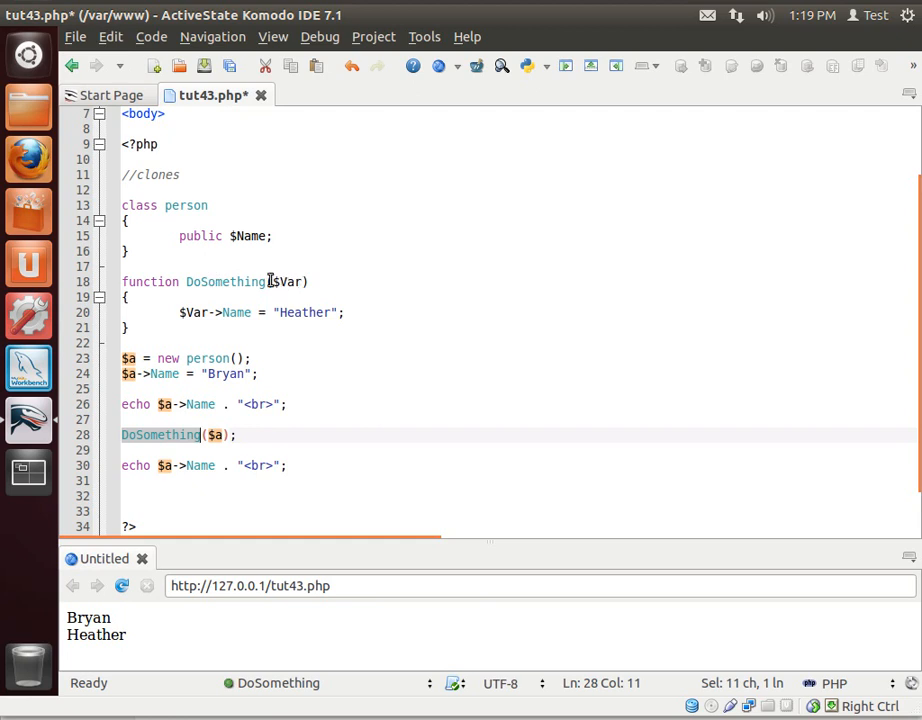
double_click(288, 280)
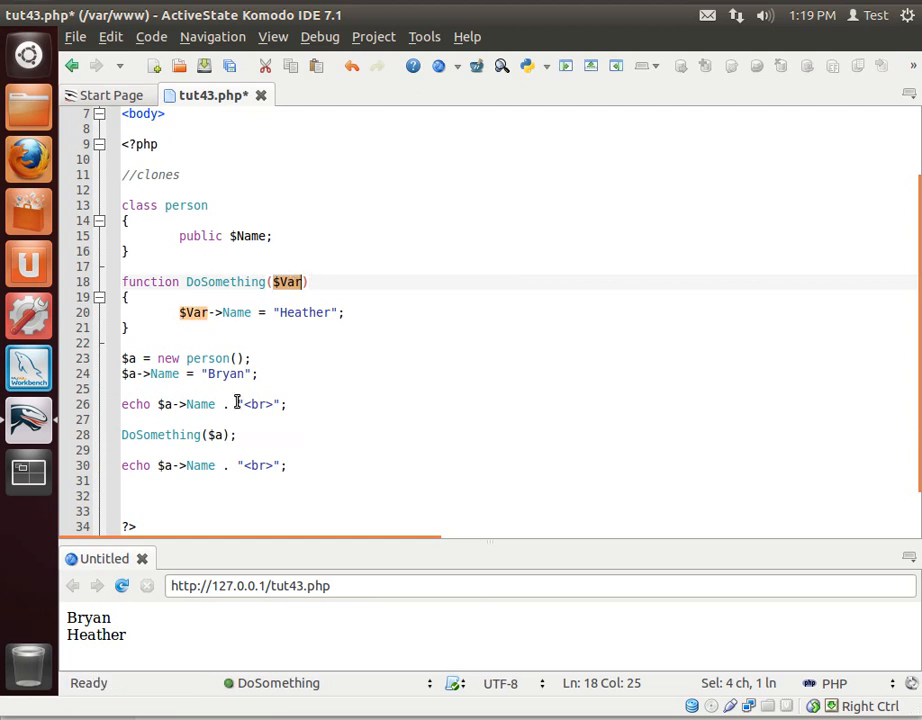
left_click(144, 374)
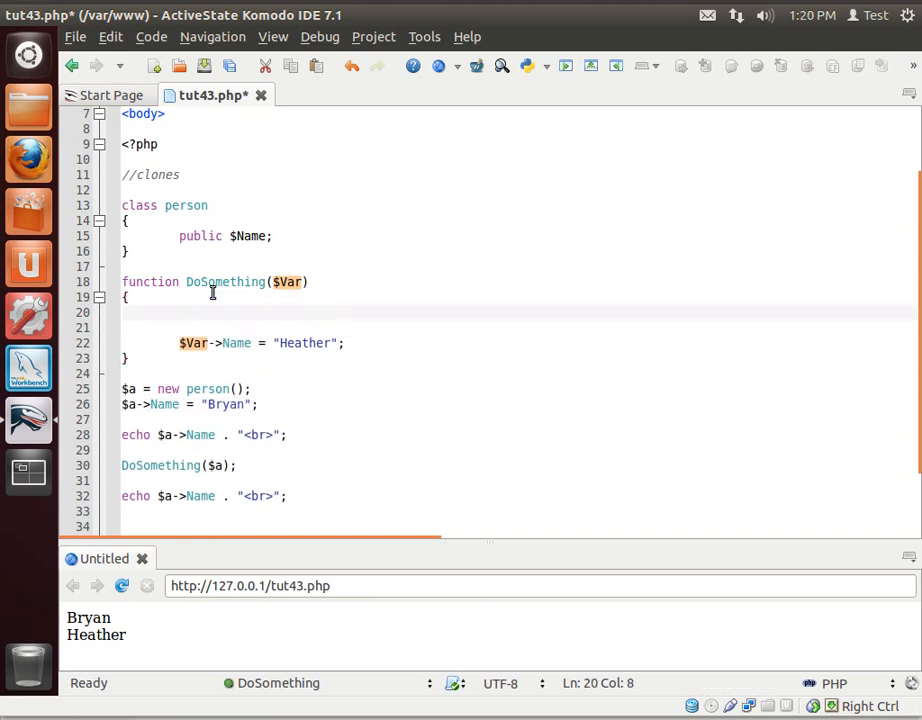
Add $b = clone $Var; and assign Heather to $b->Name instead of $Var->Name.
type("$b =")
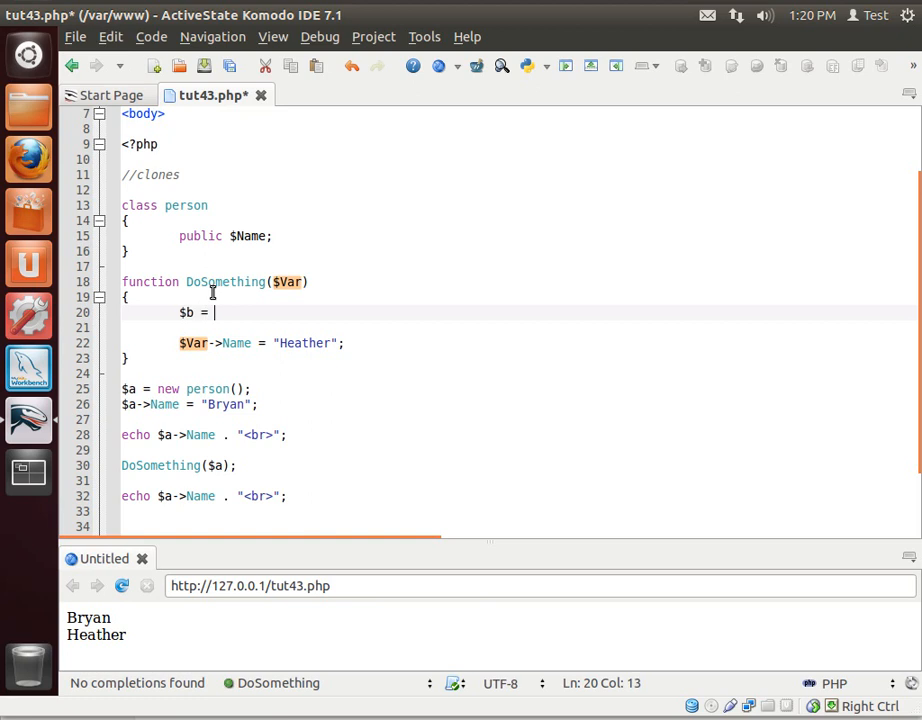
type("clone")
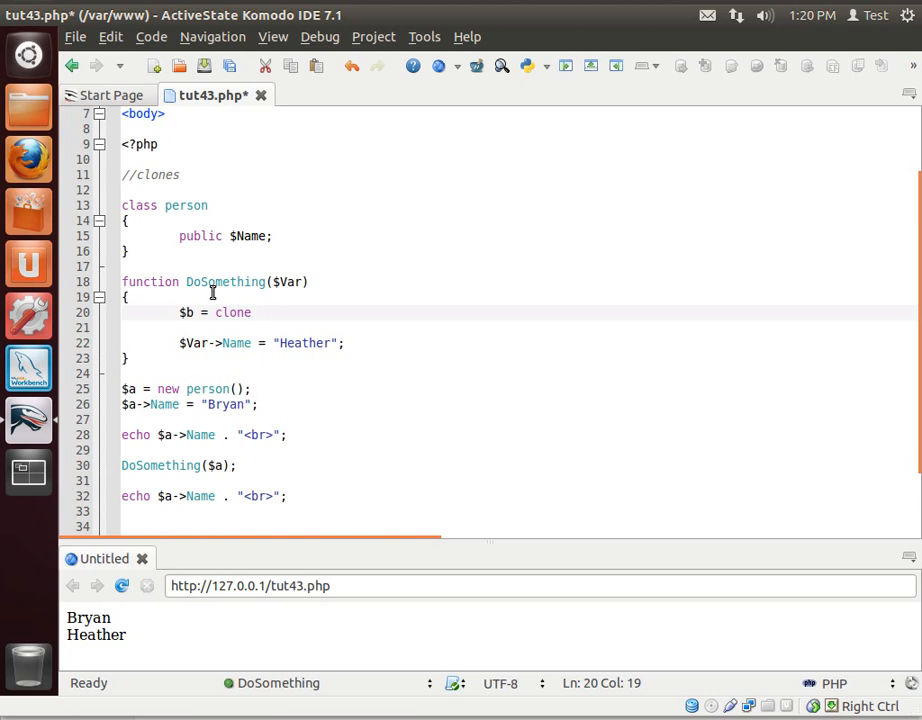
type("$Var;")
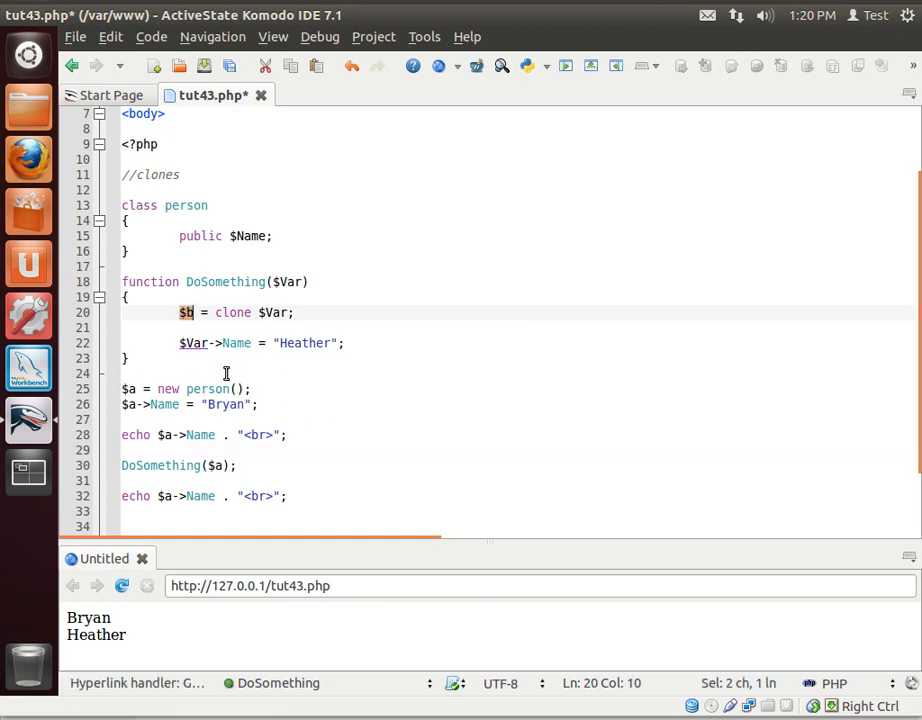
left_click(192, 344)
type("b")
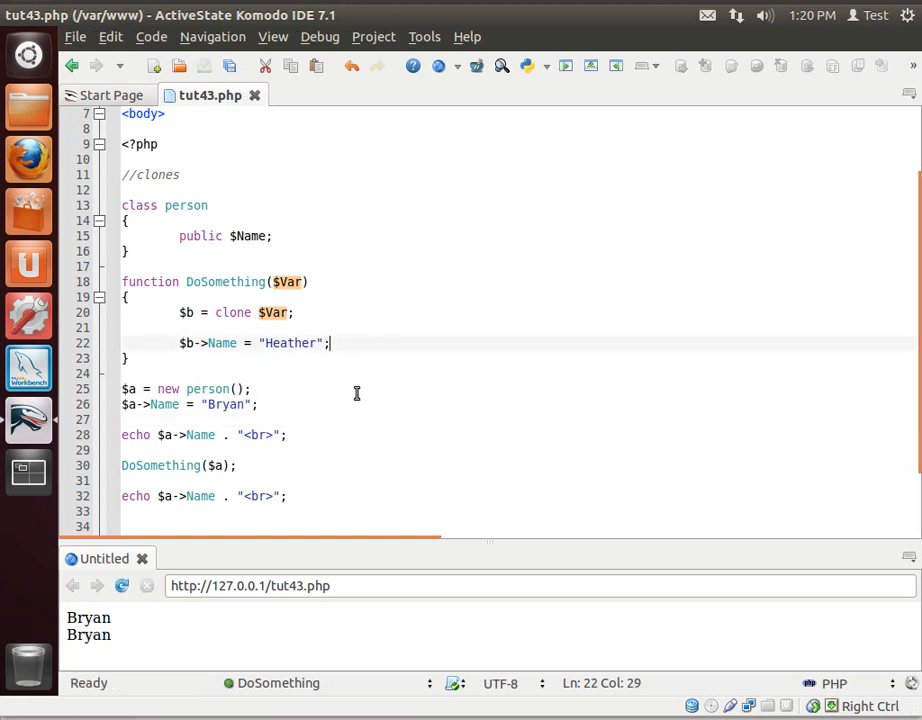
Save and refresh the preview so it shows Bryan twice, pointing out the echo line.
left_click(128, 434)
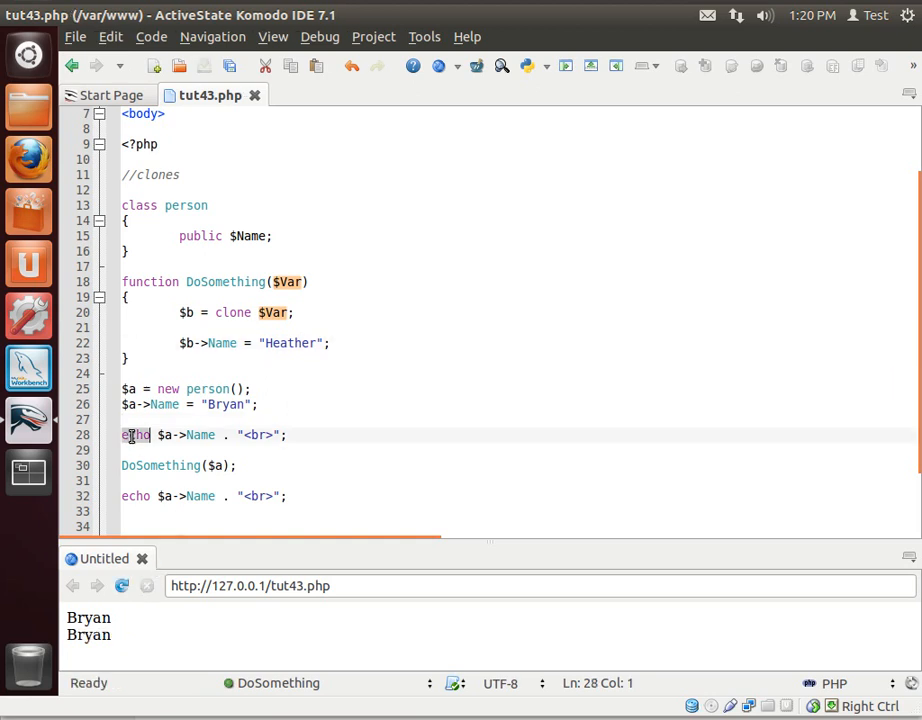
double_click(136, 436)
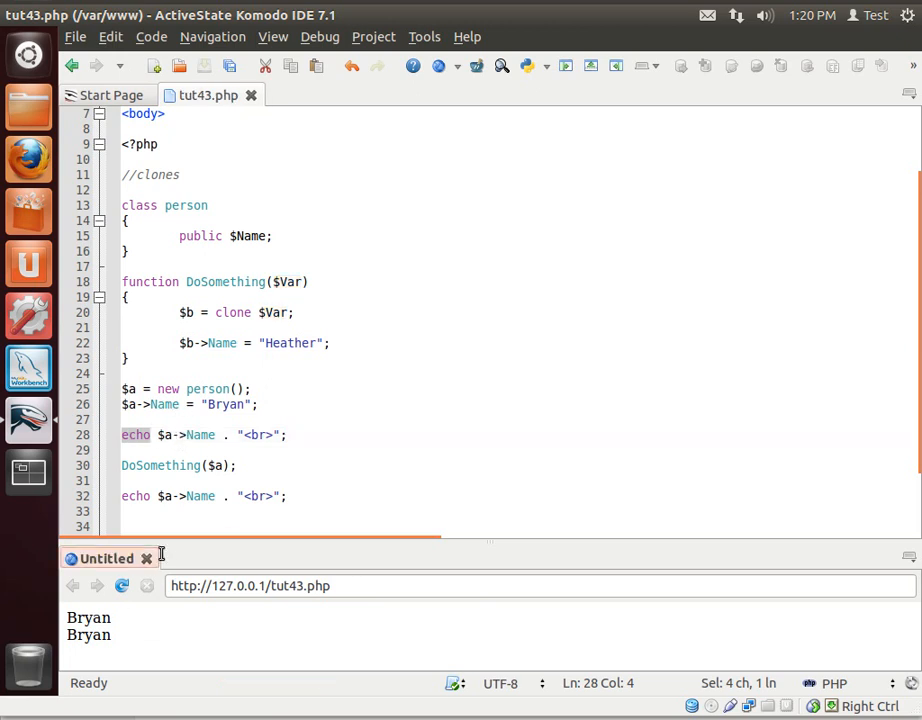
left_click(124, 296)
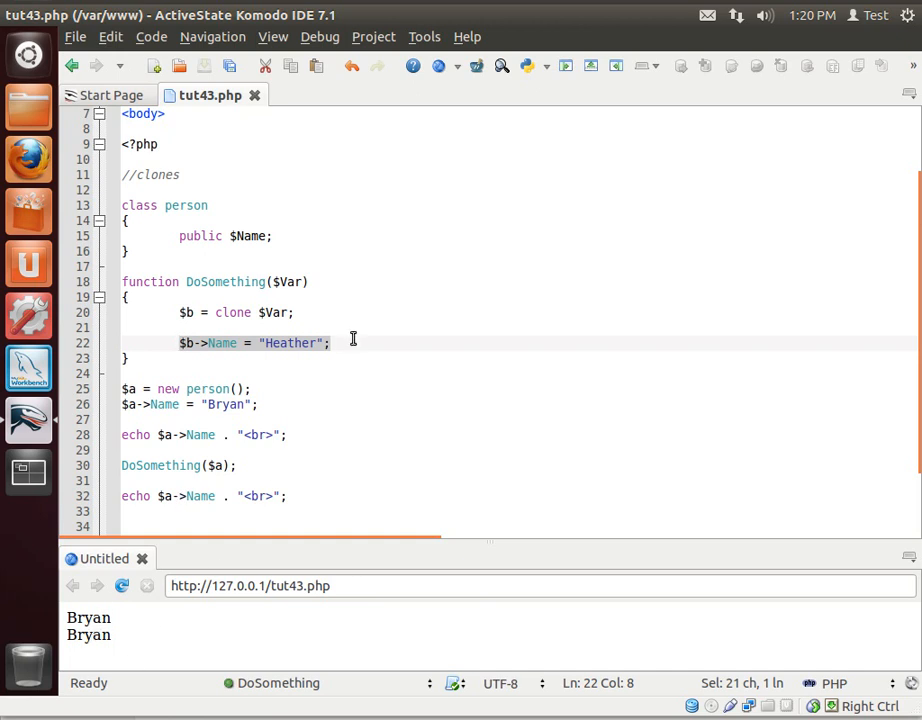
Echo $b->Name followed by " is the clones name<br>" inside DoSomething.
key("Return")
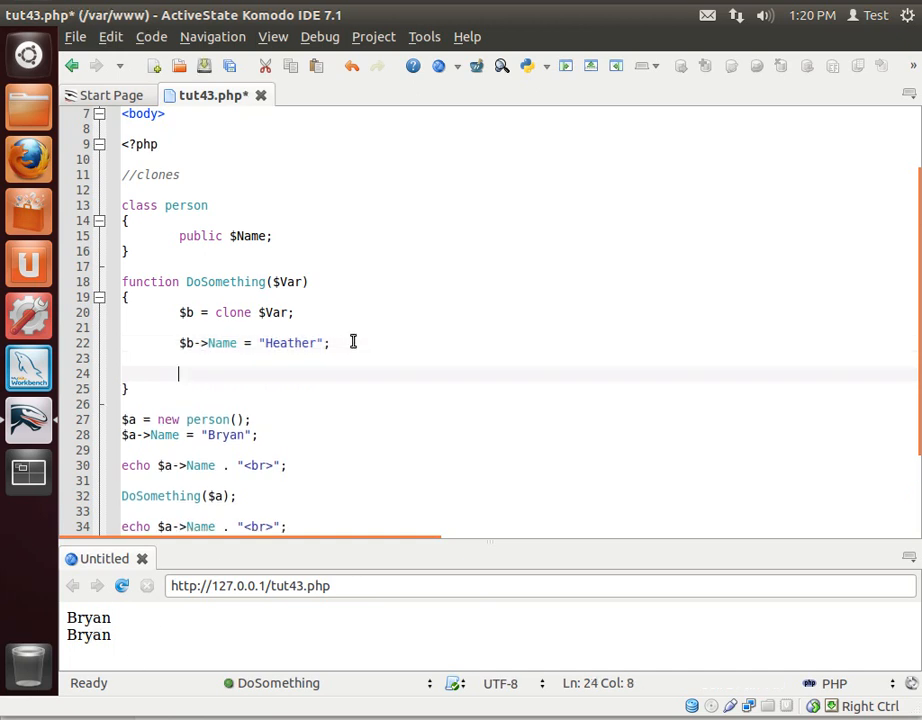
type("echo")
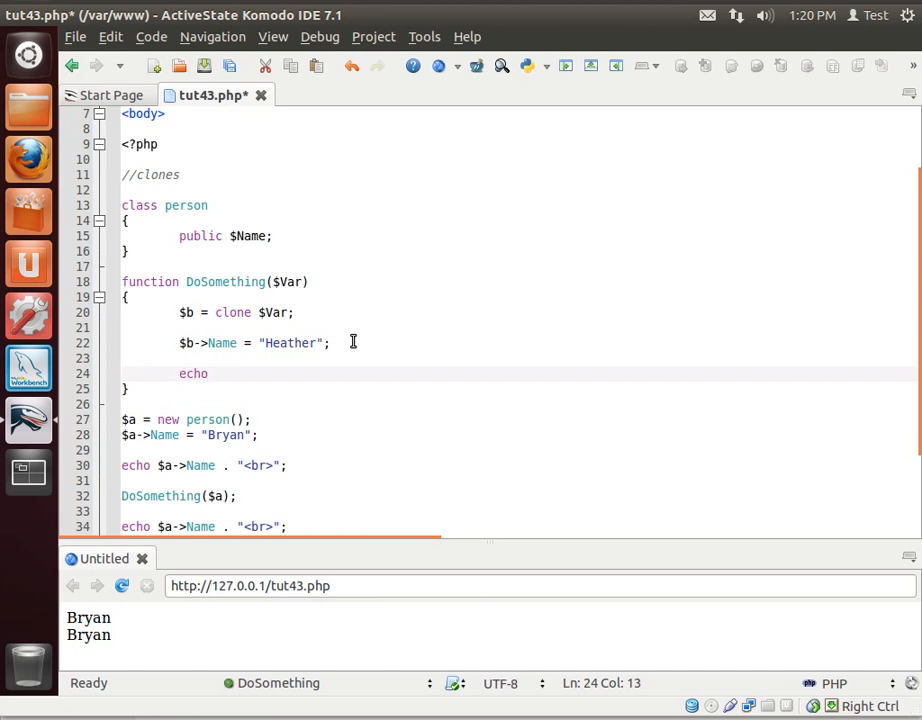
type("$")
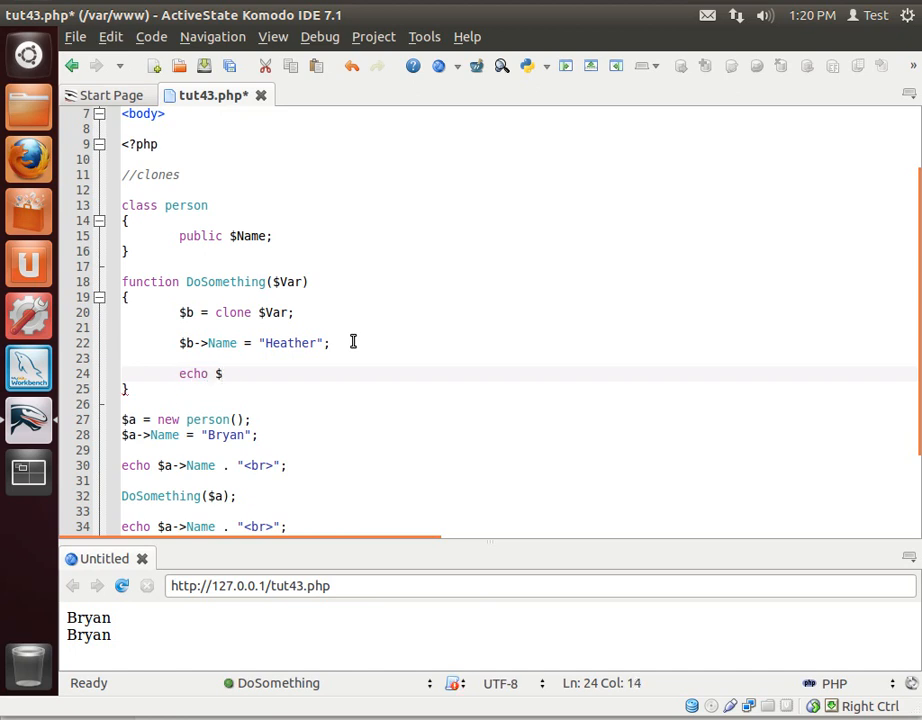
type("b->")
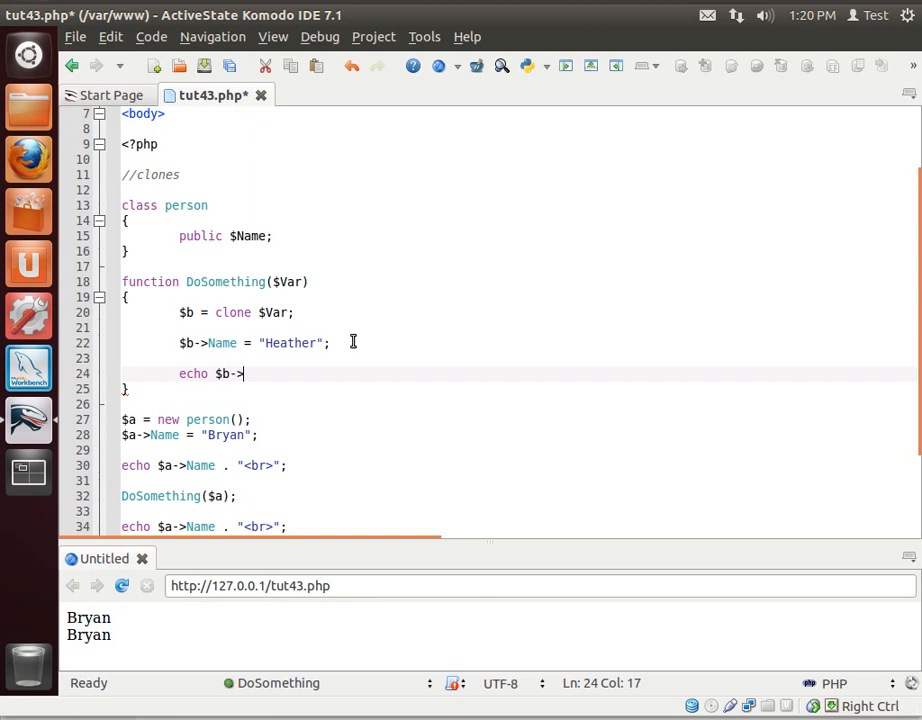
type("name")
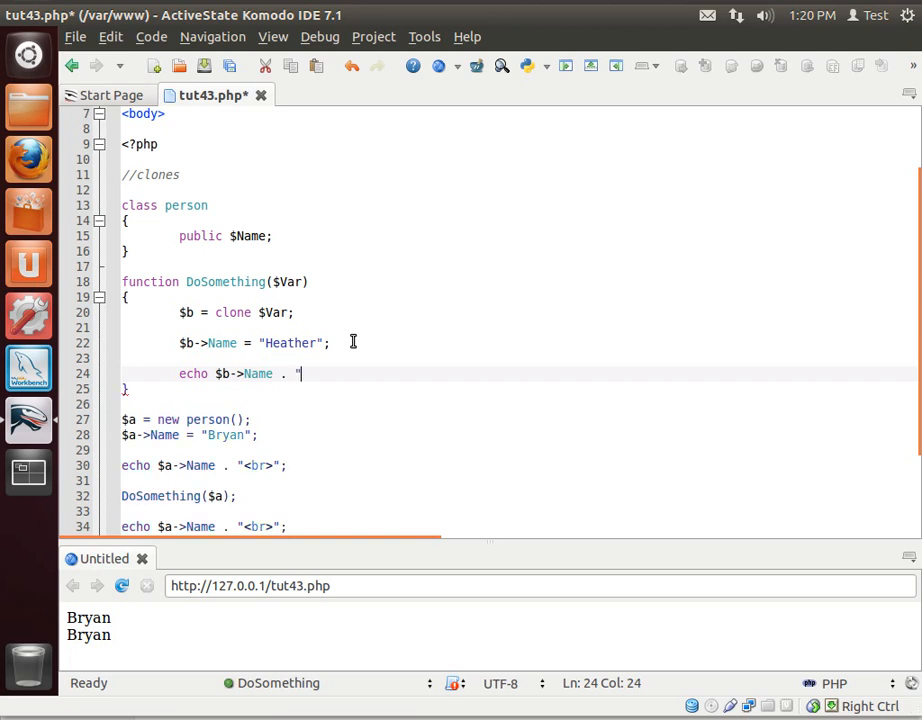
type("is th\"")
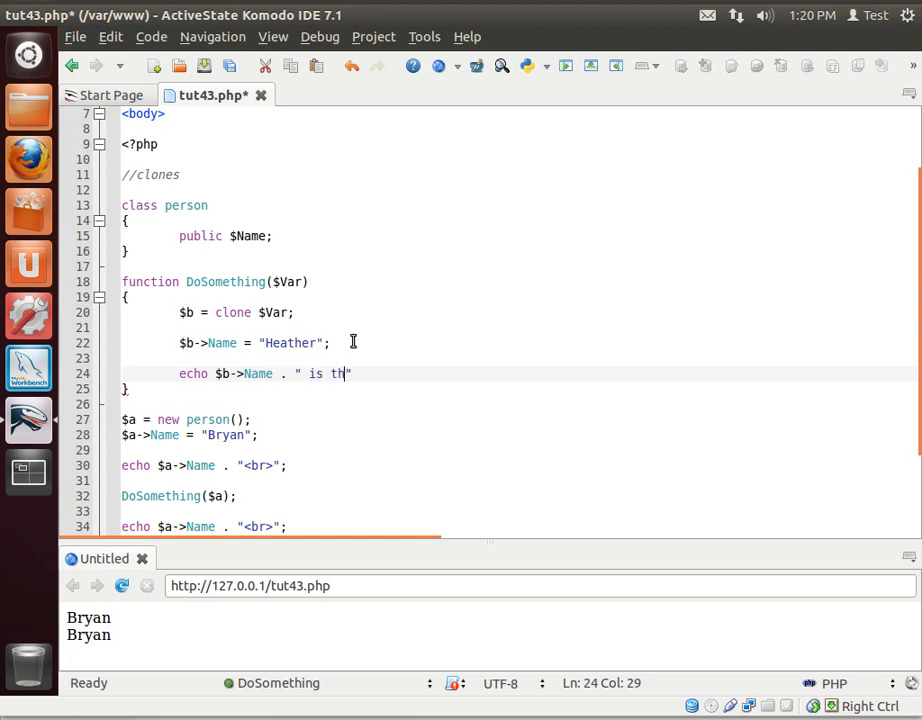
type("e clones na")
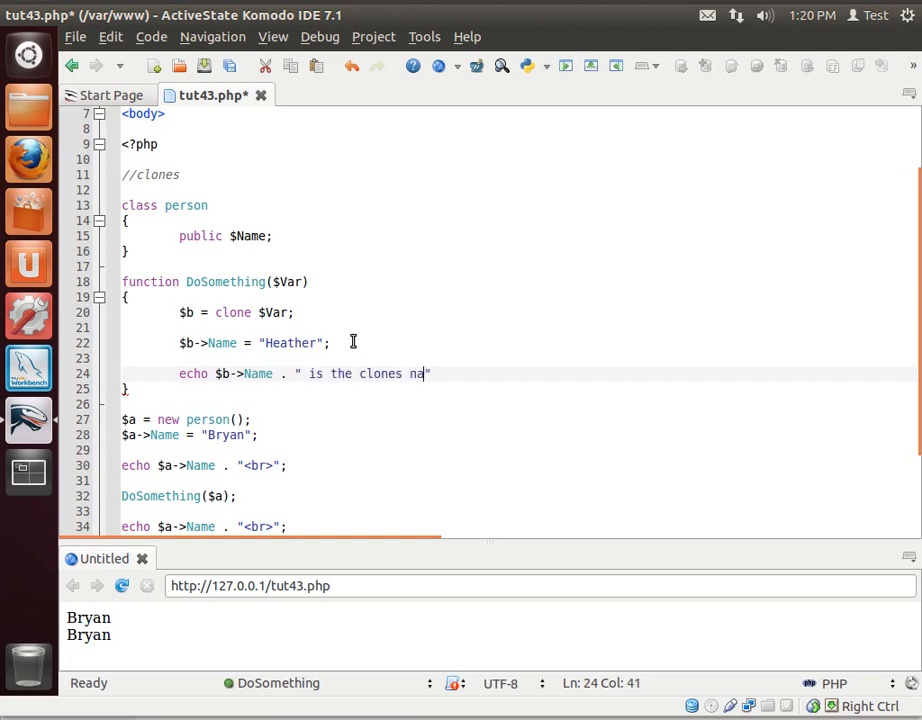
type("me<br>")
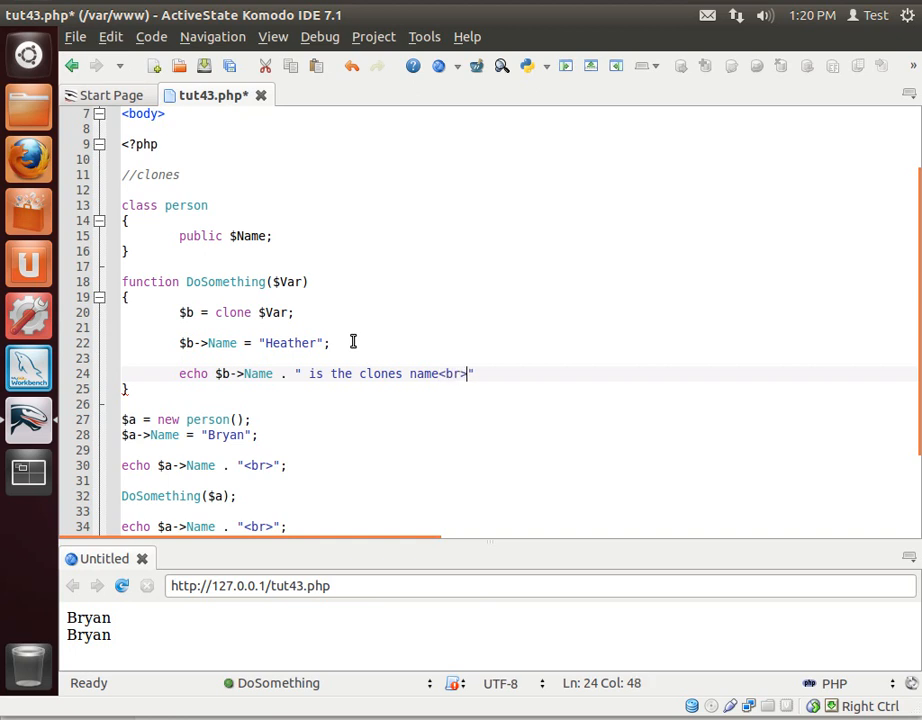
type("\";")
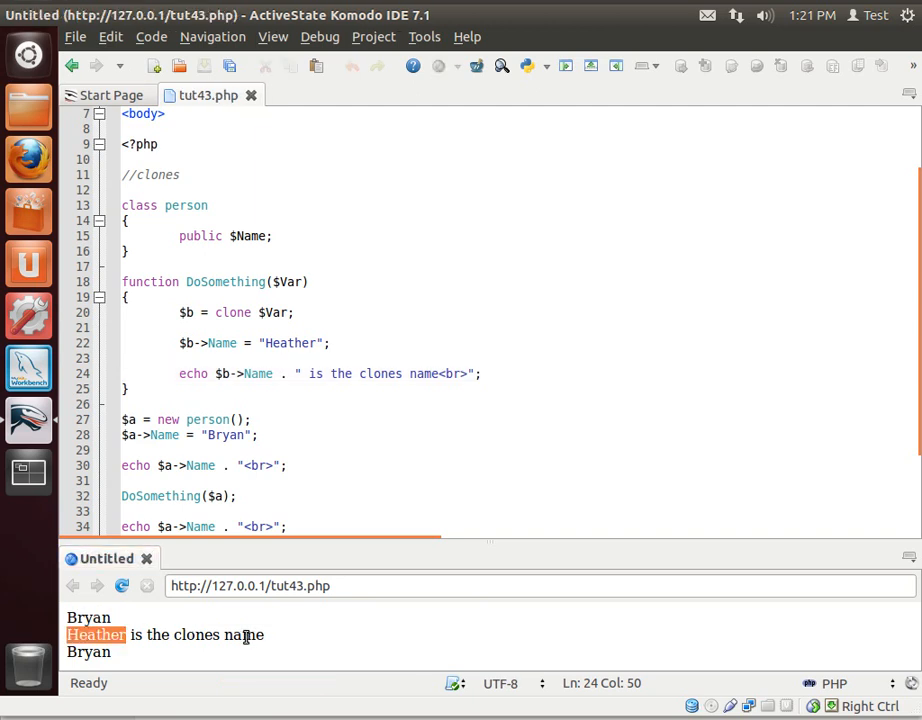
mouse_move(228, 640)
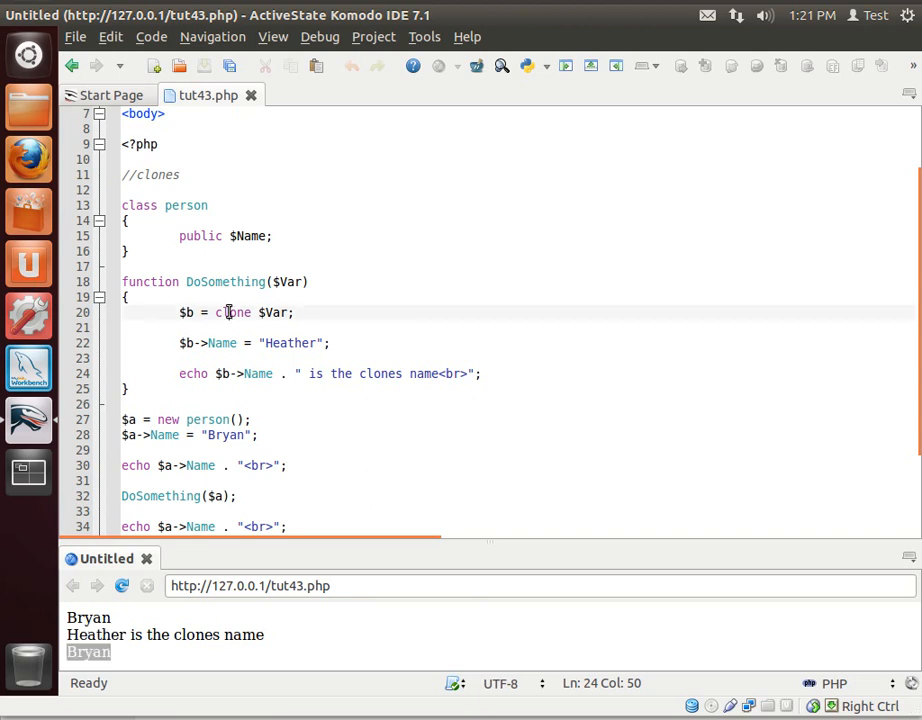
Highlight clone, $b and the $Var parameter to explain how the clone works.
double_click(232, 312)
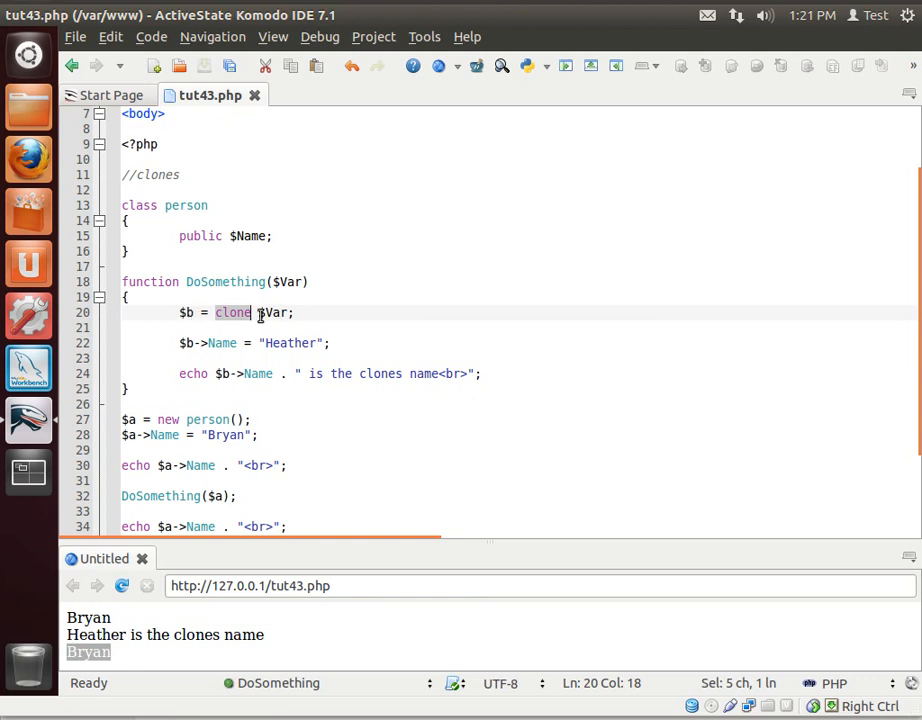
left_click(186, 312)
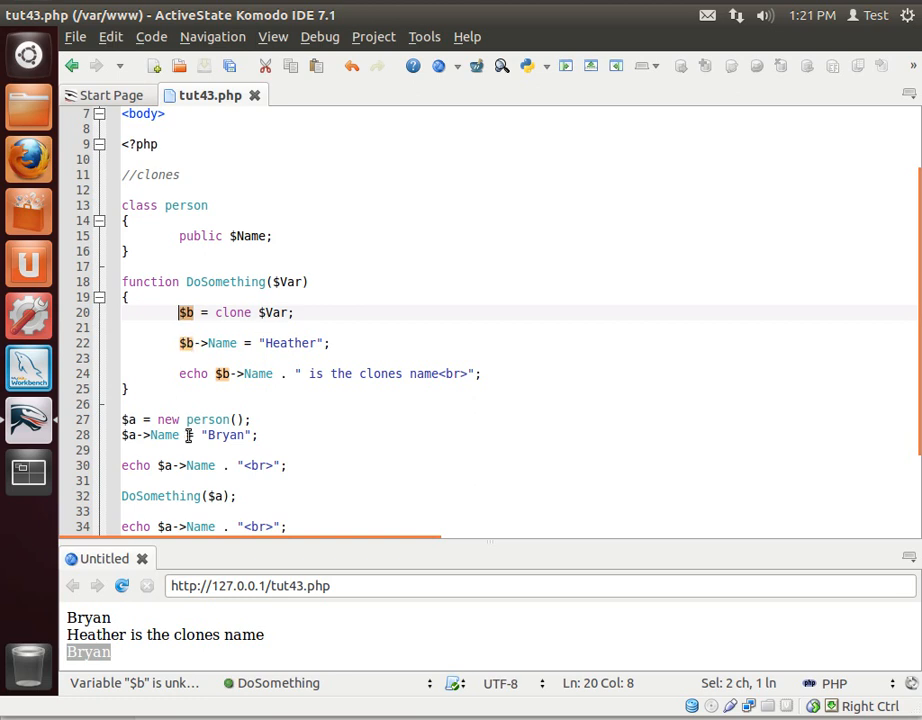
left_click(372, 404)
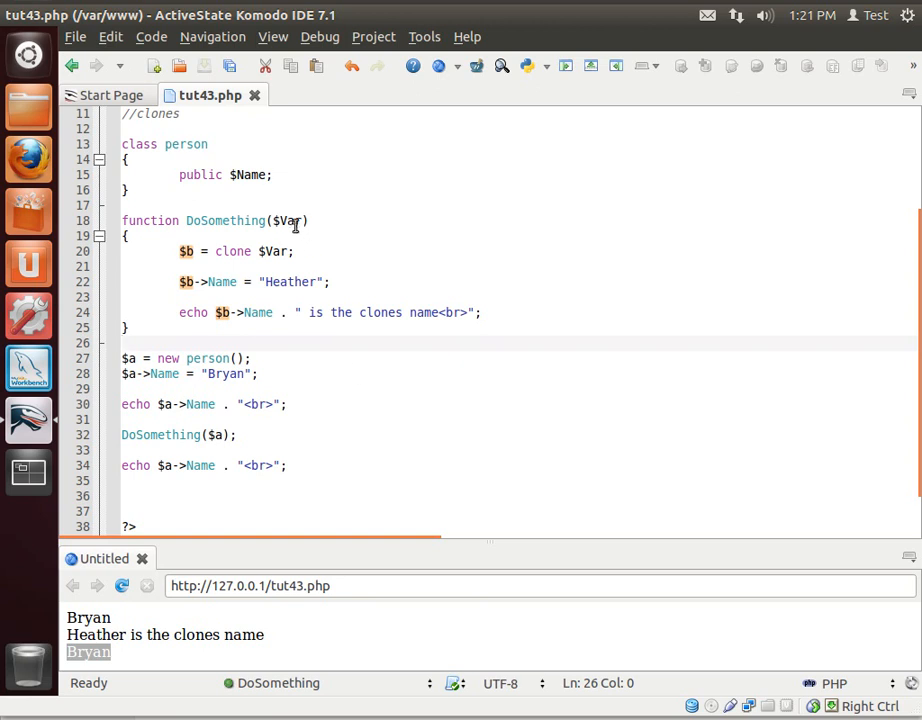
double_click(288, 220)
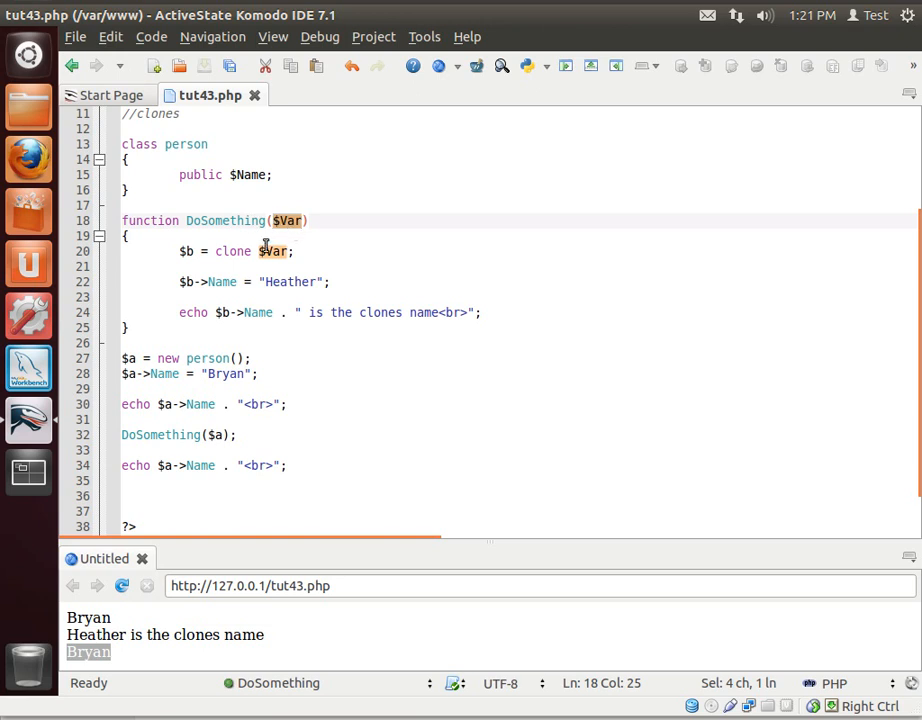
mouse_move(100, 512)
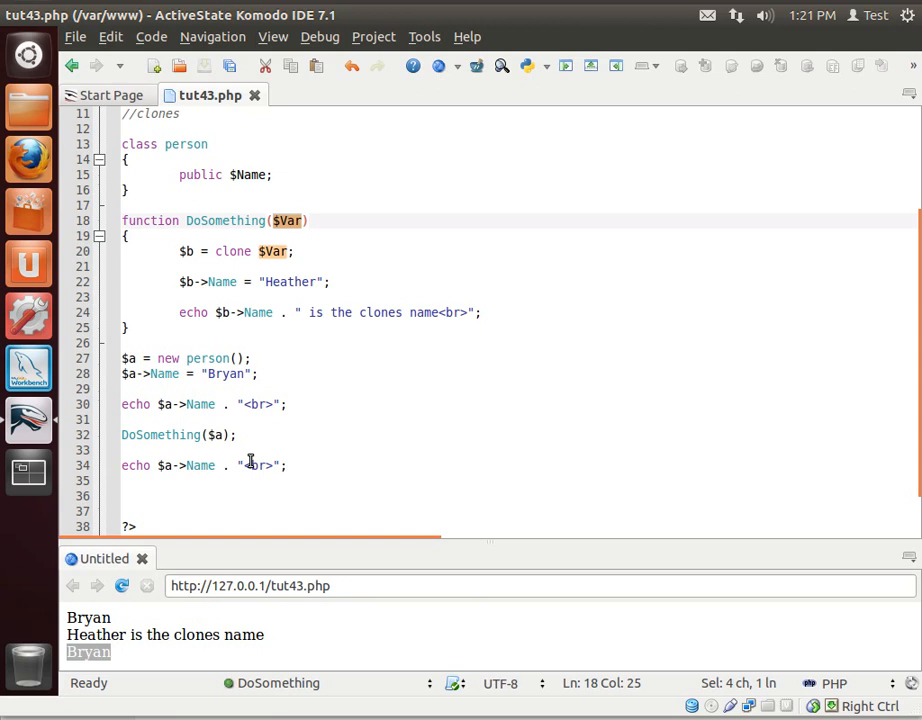
mouse_move(360, 420)
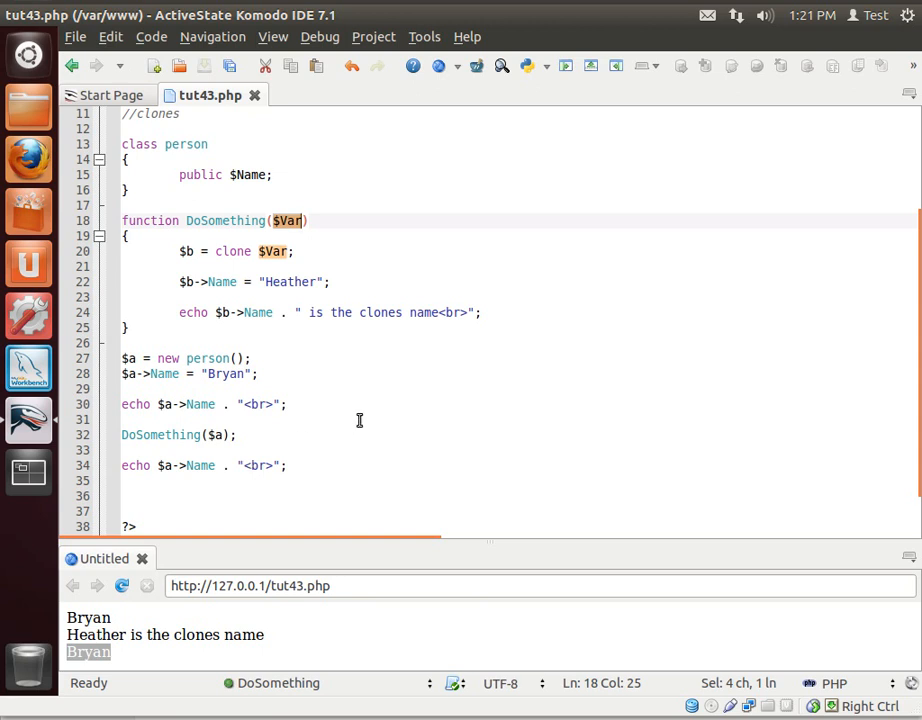